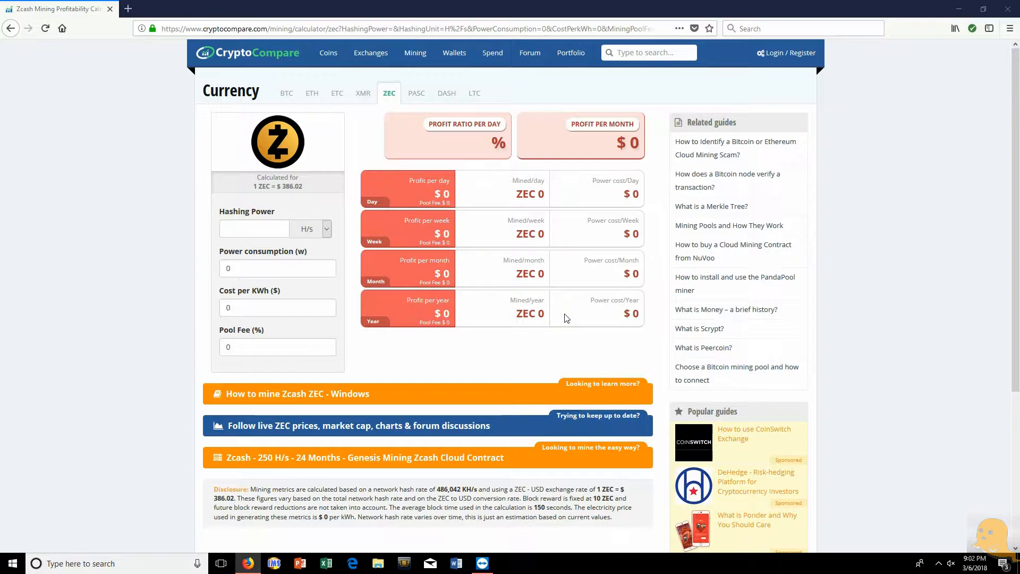
mouse_move(484, 269)
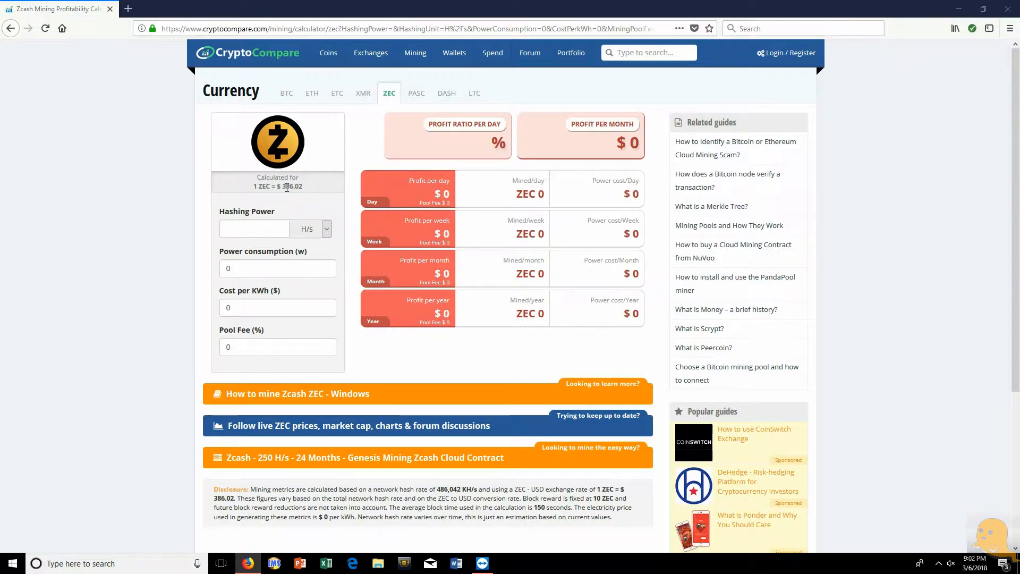
mouse_move(329, 199)
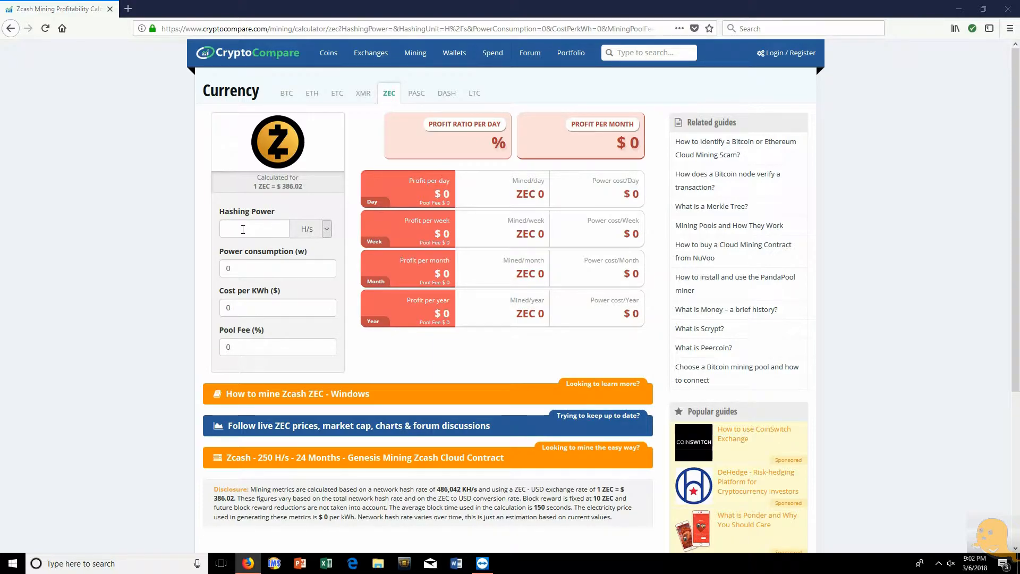
Enter 340 H/s hashing power and a 2% pool fee in the Zcash calculator
click(254, 228)
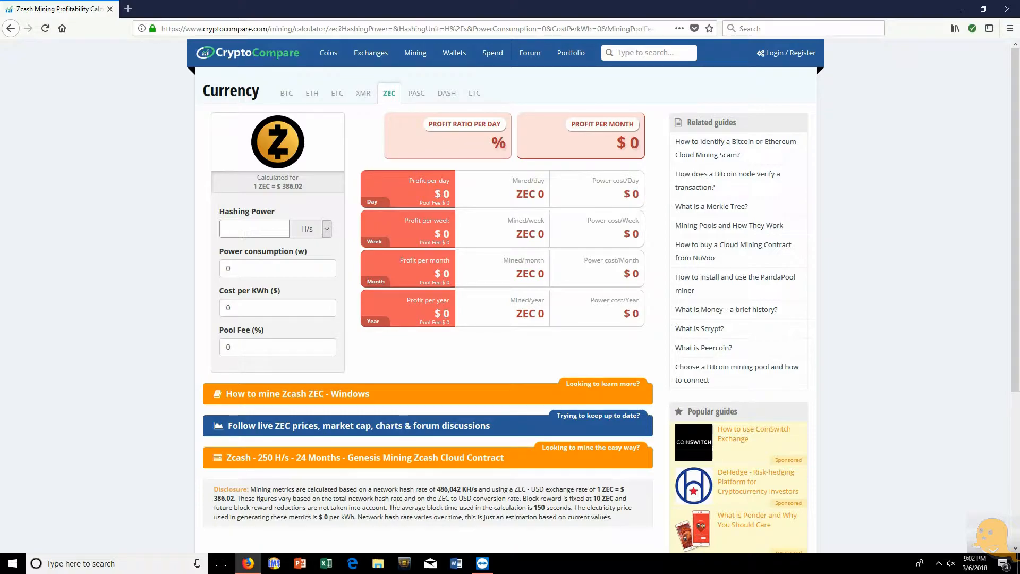
text(340)
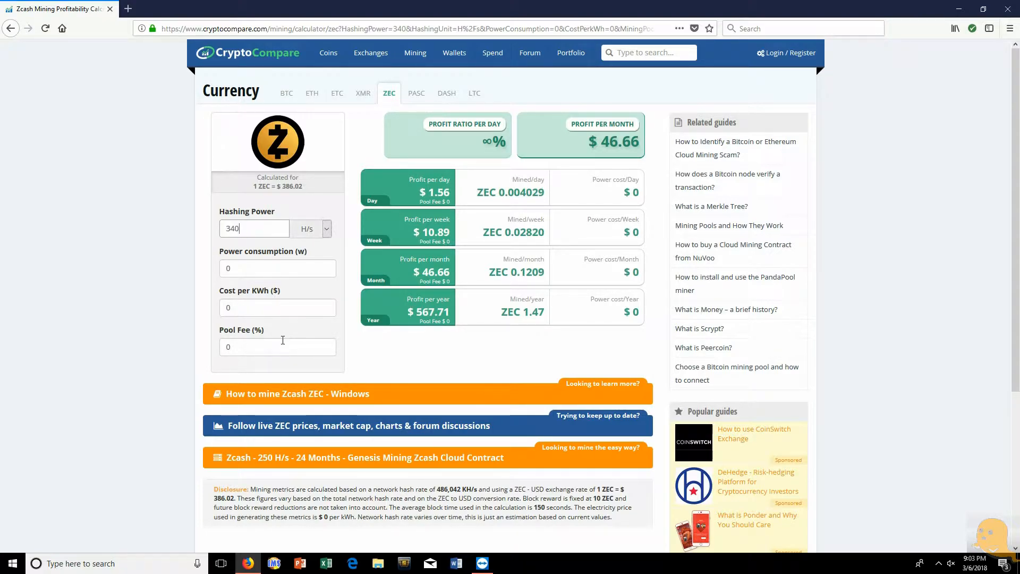
click(278, 346)
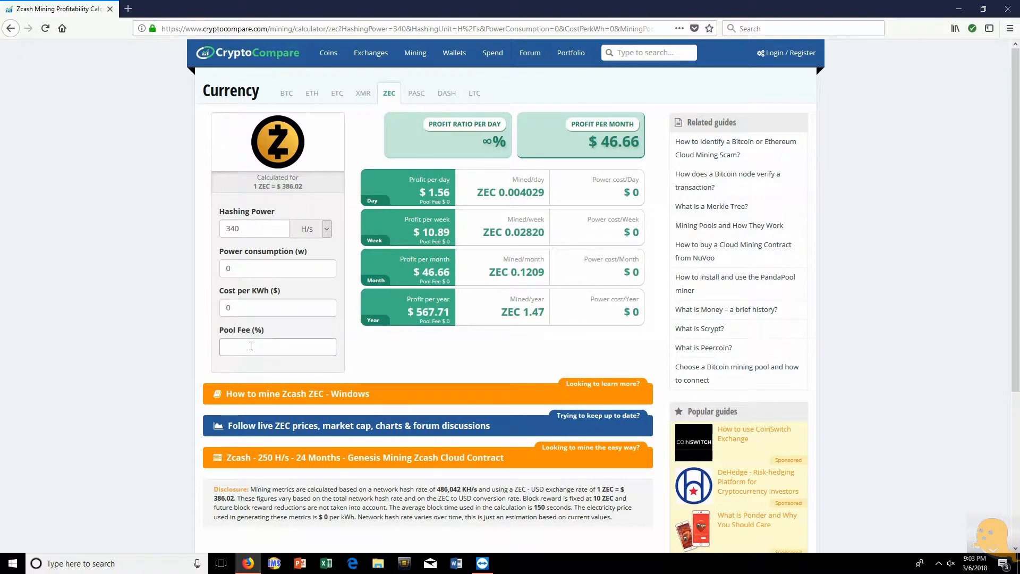
text(2)
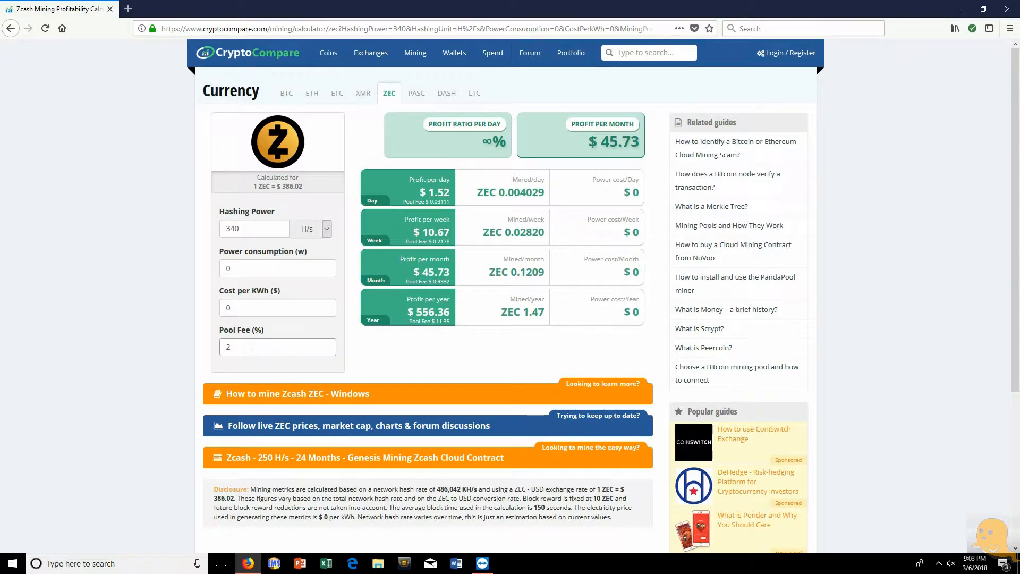
text(c)
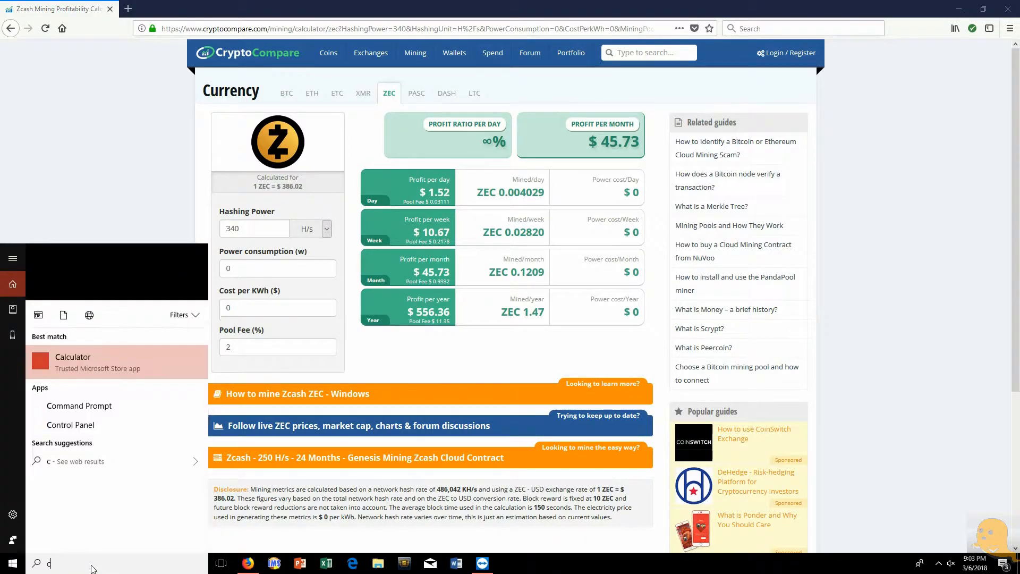
Launch Windows Calculator from Start search and place it on the right
text(al)
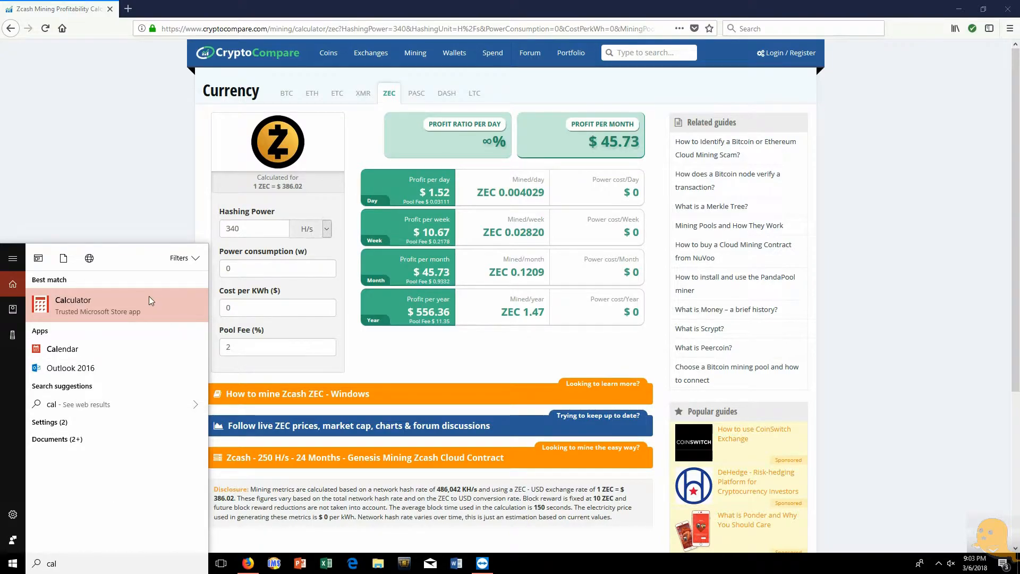
click(73, 305)
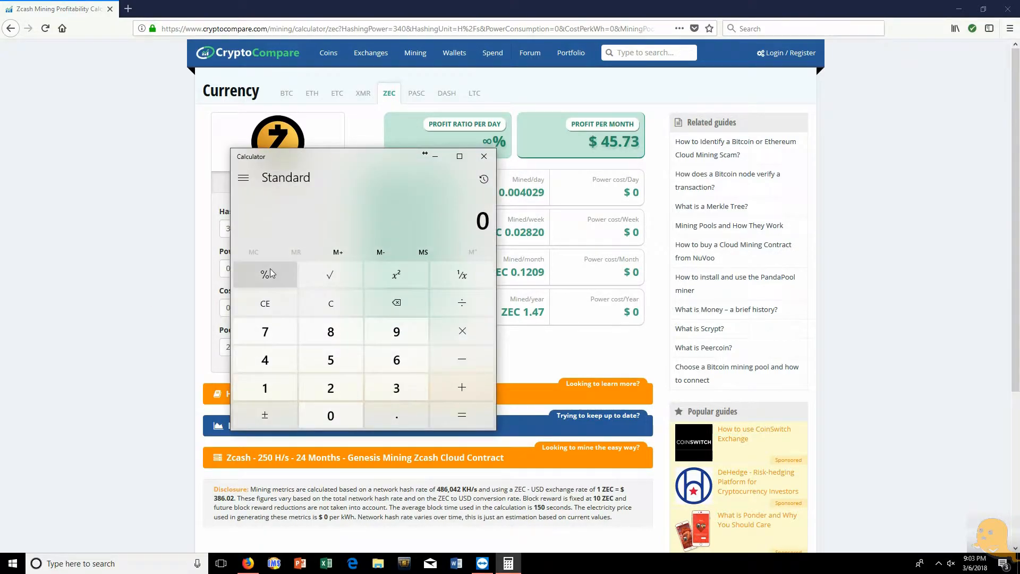
drag(364, 156, 775, 185)
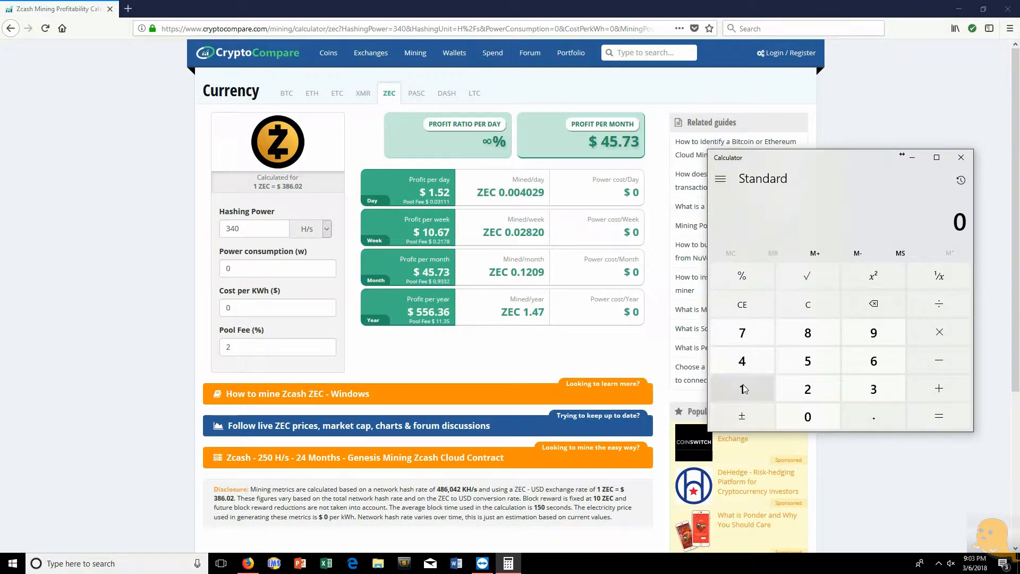
Enter the daily profit figures and compute the result, 7.28
click(741, 389)
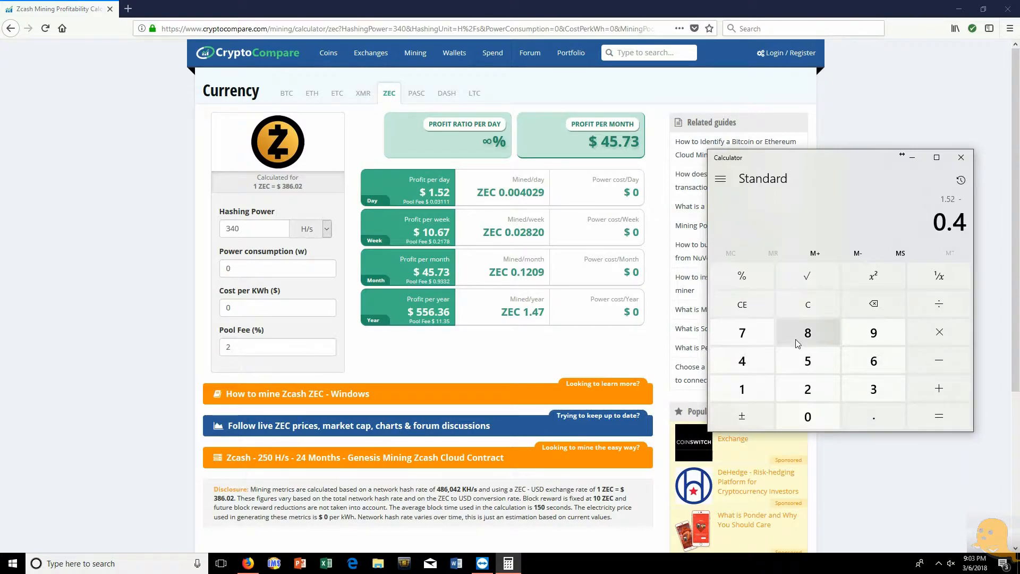
click(808, 333)
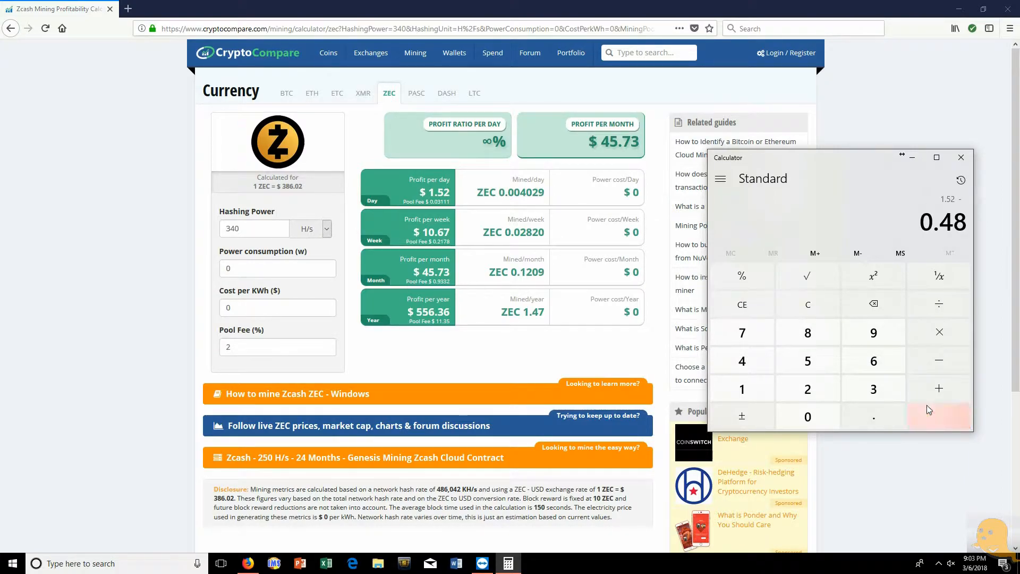
click(939, 417)
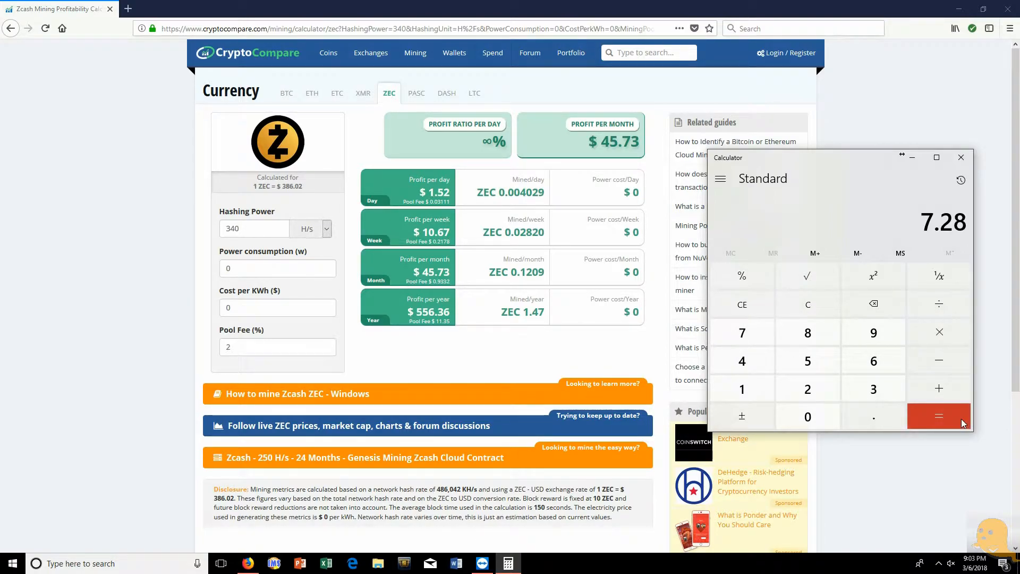
mouse_move(938, 416)
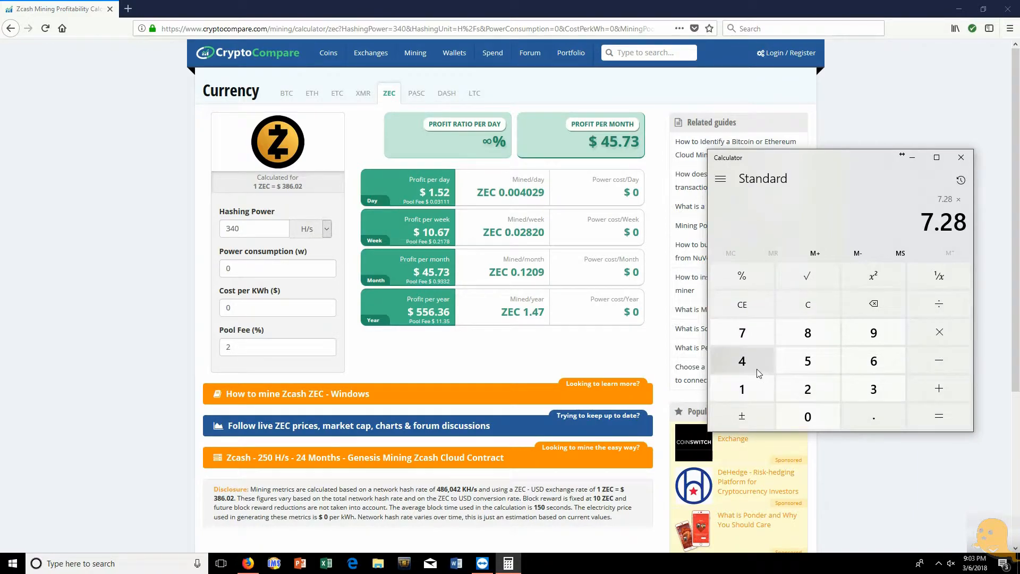
Divide 250 by 29 in Calculator, giving 8.62068965517241
click(939, 416)
text(250)
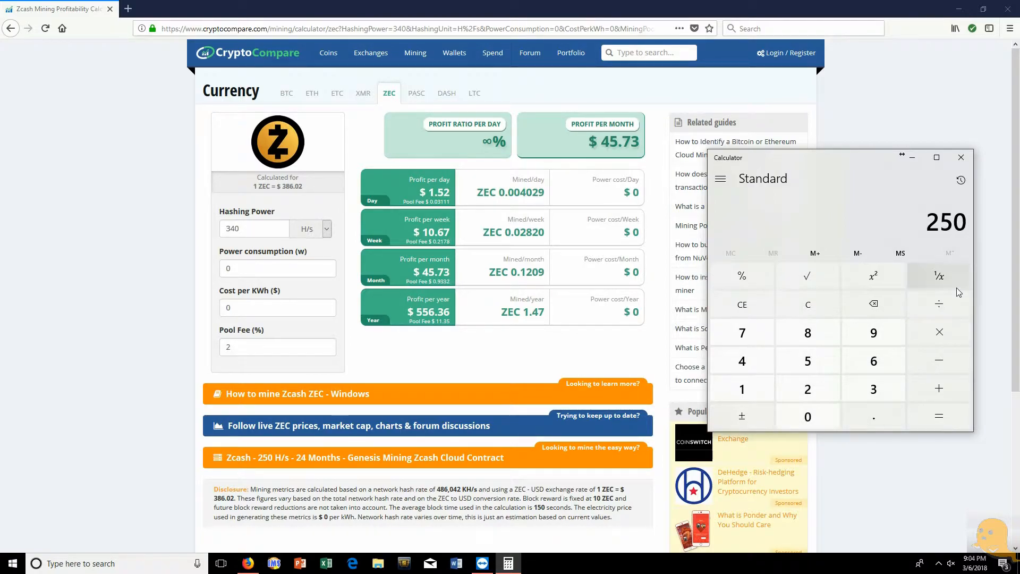
click(939, 304)
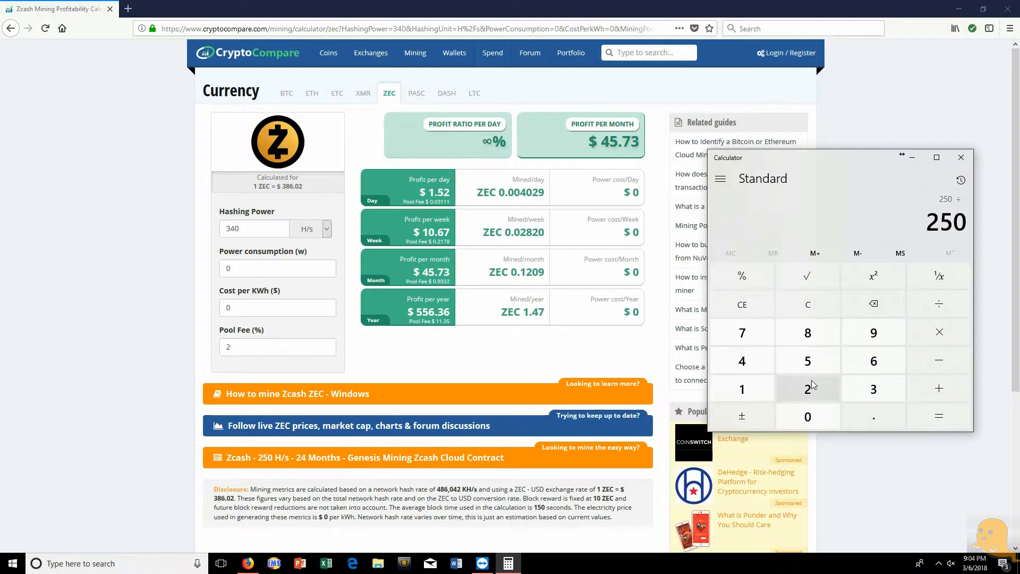
click(808, 388)
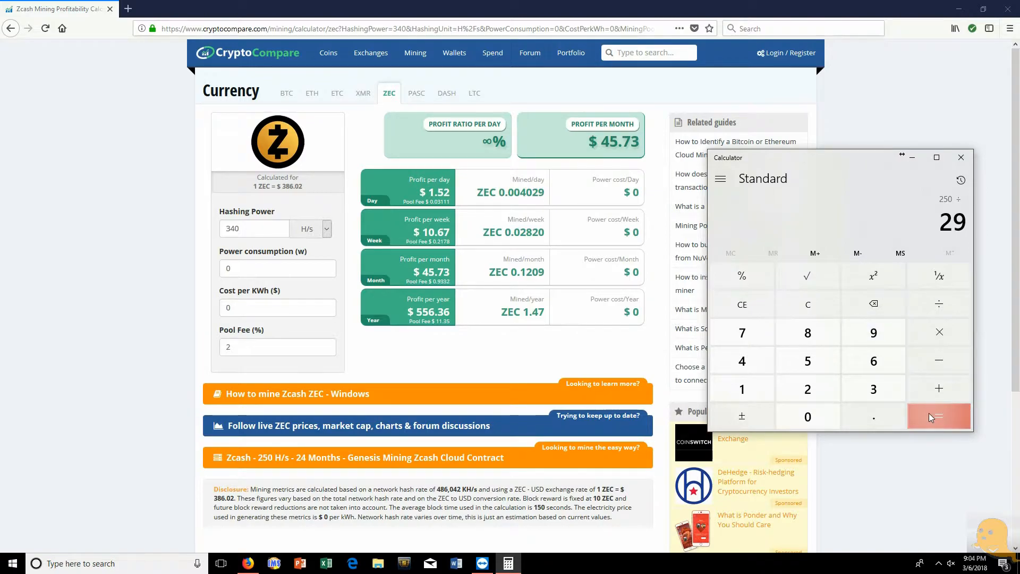
click(939, 417)
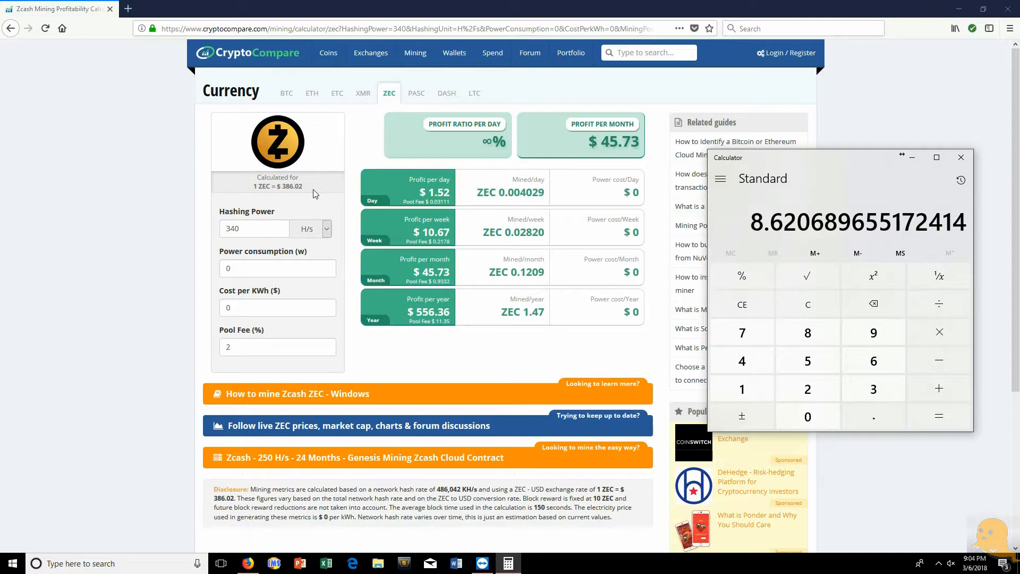
mouse_move(638, 178)
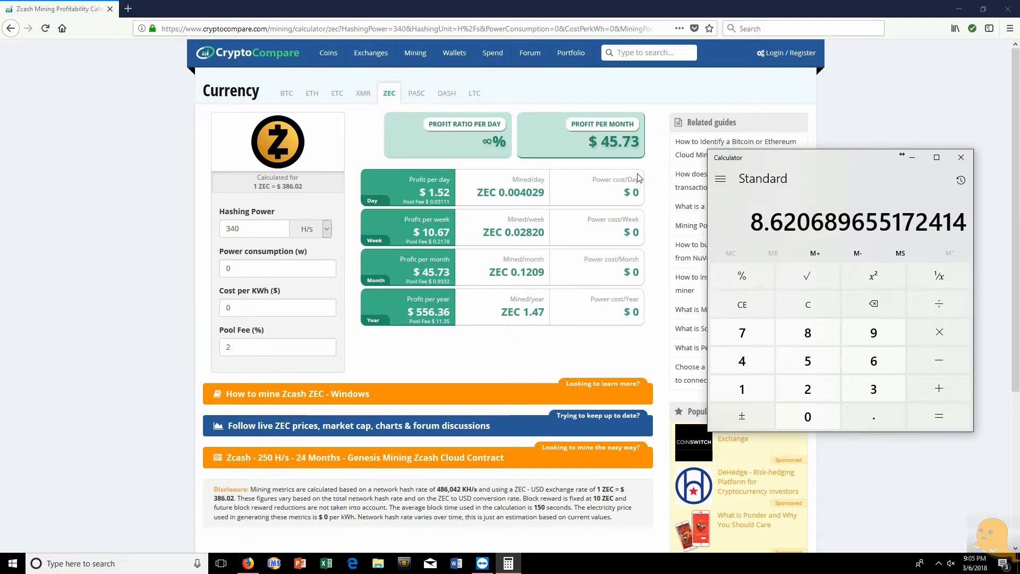
mouse_move(808, 333)
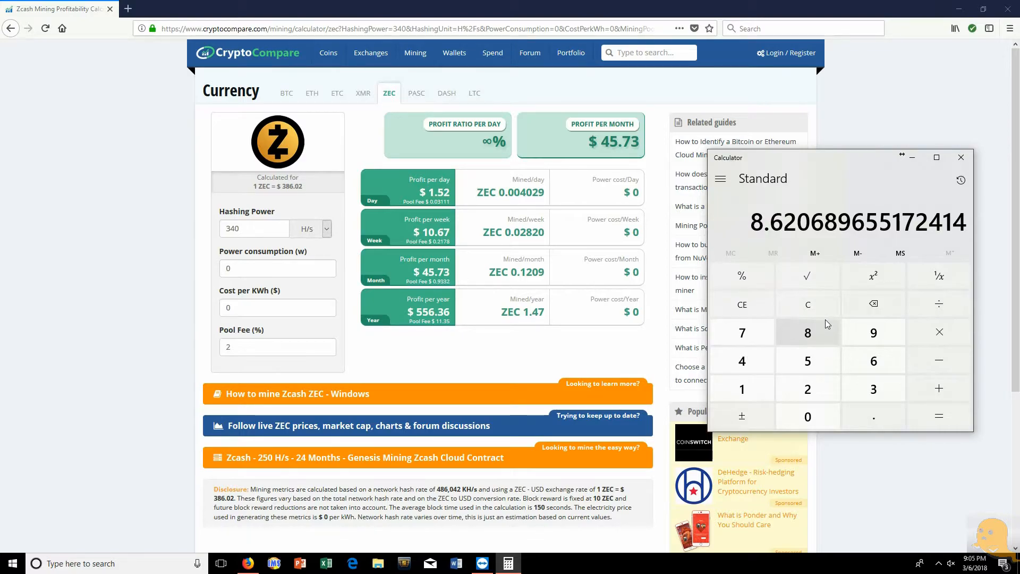
mouse_move(873, 303)
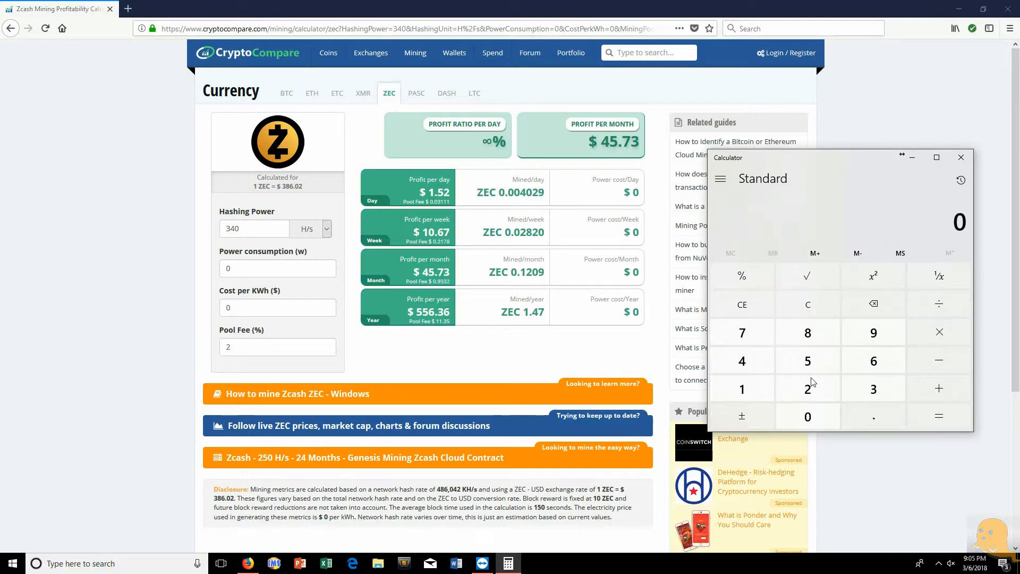
mouse_move(808, 360)
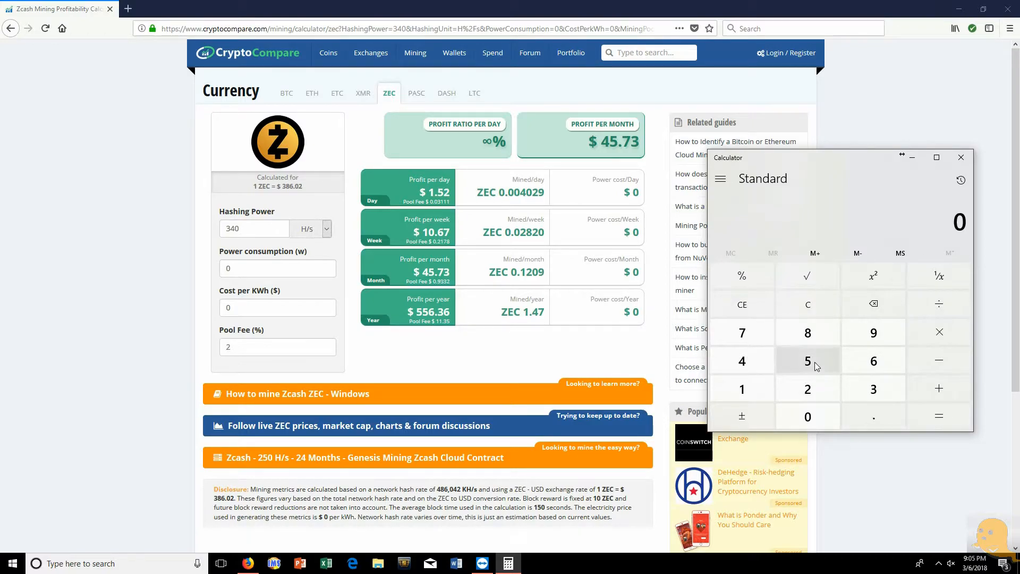
Enter 29 minus 45 in Calculator, fixing a mistyped digit, then clear to 0
click(808, 389)
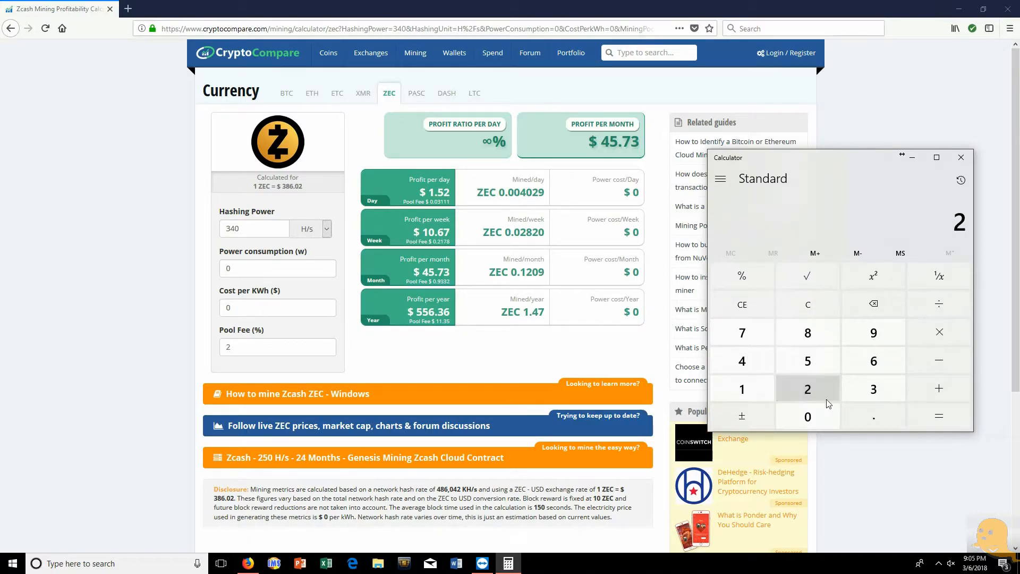
click(807, 388)
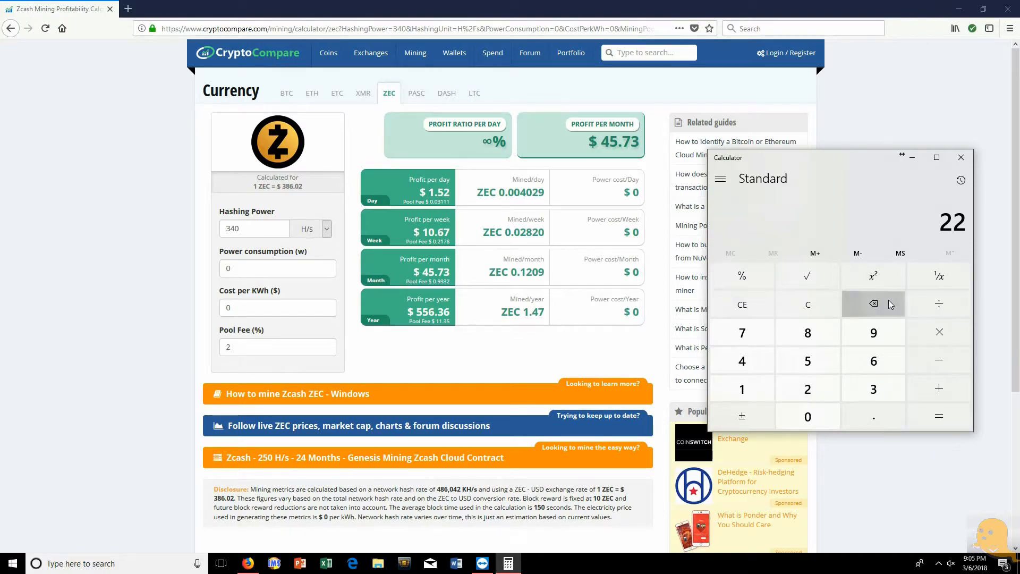
click(874, 332)
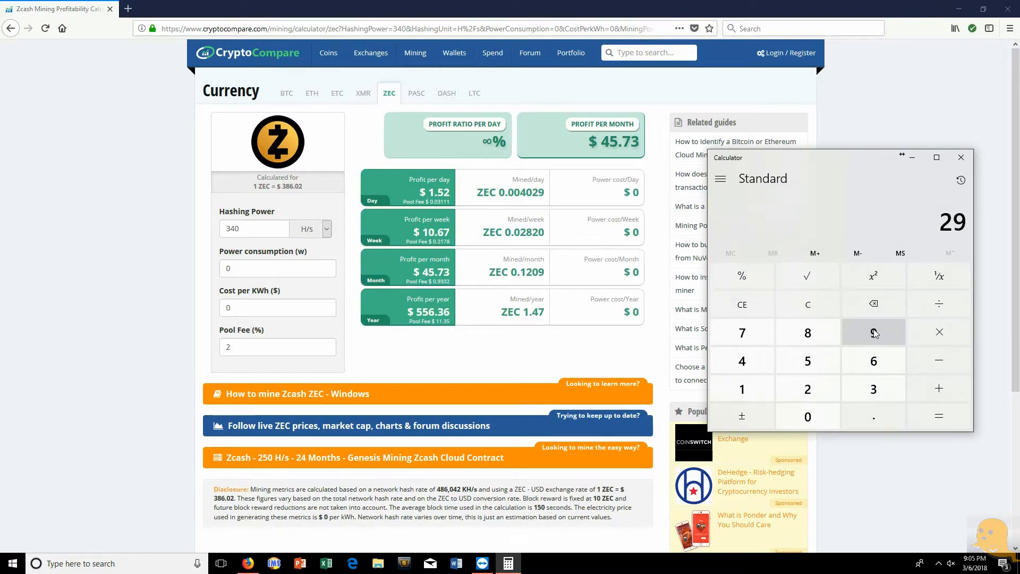
click(939, 360)
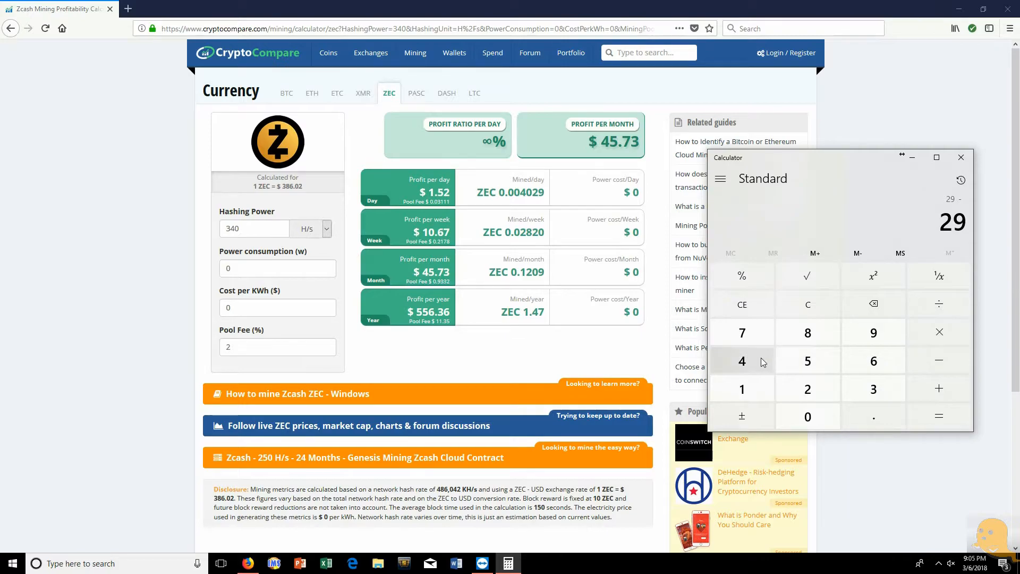
click(939, 416)
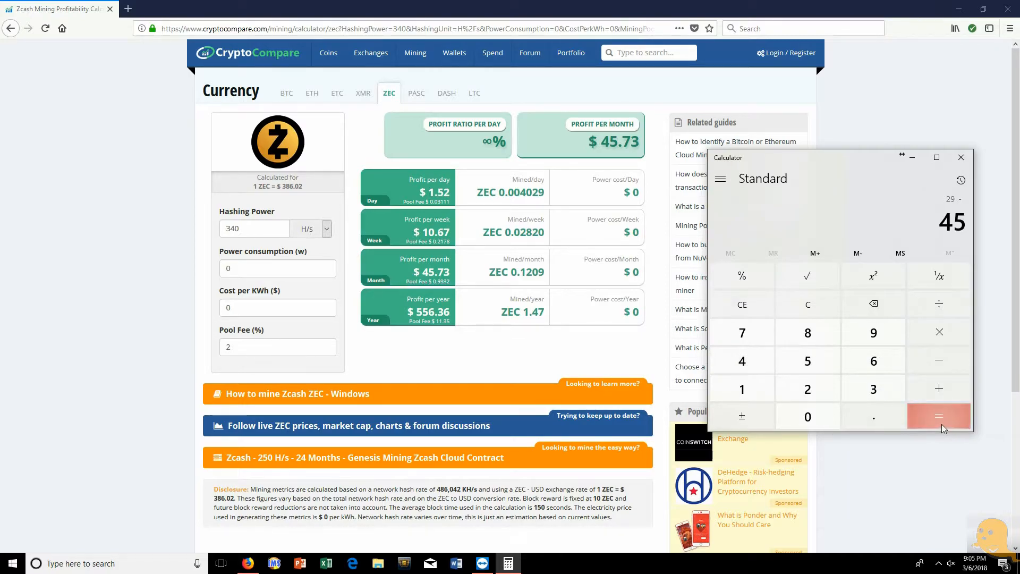
click(938, 415)
text(2)
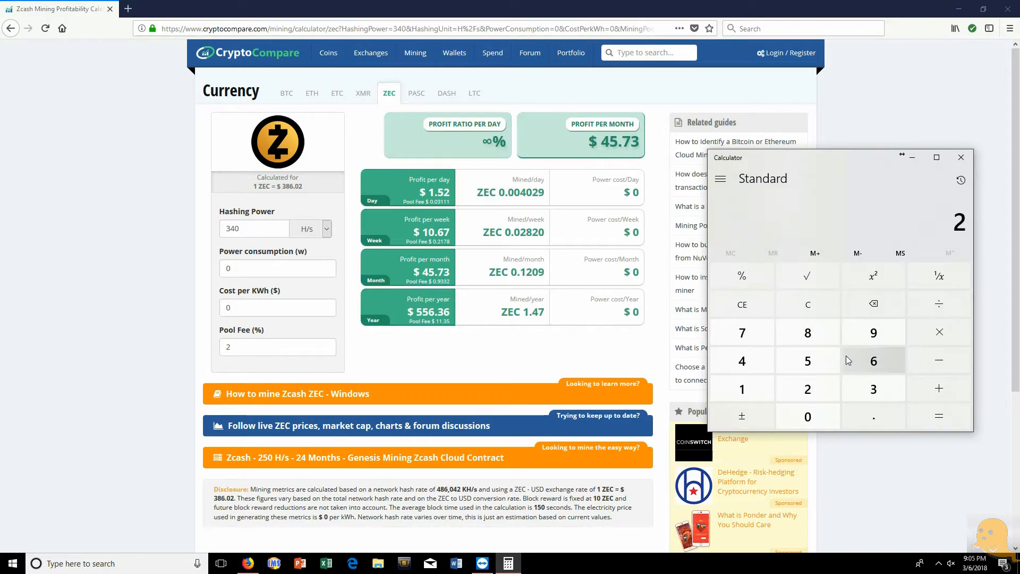
click(873, 333)
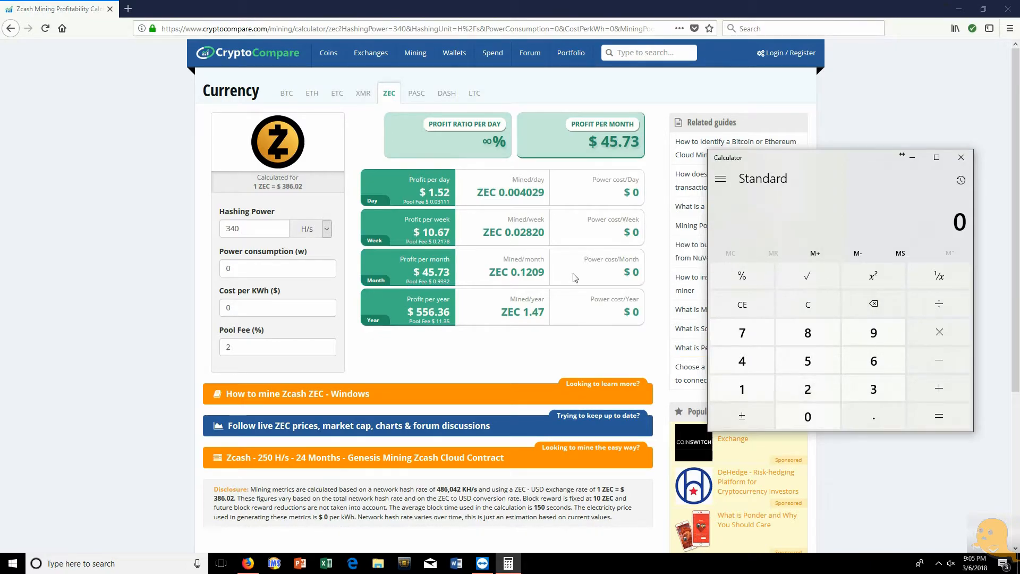
mouse_move(808, 362)
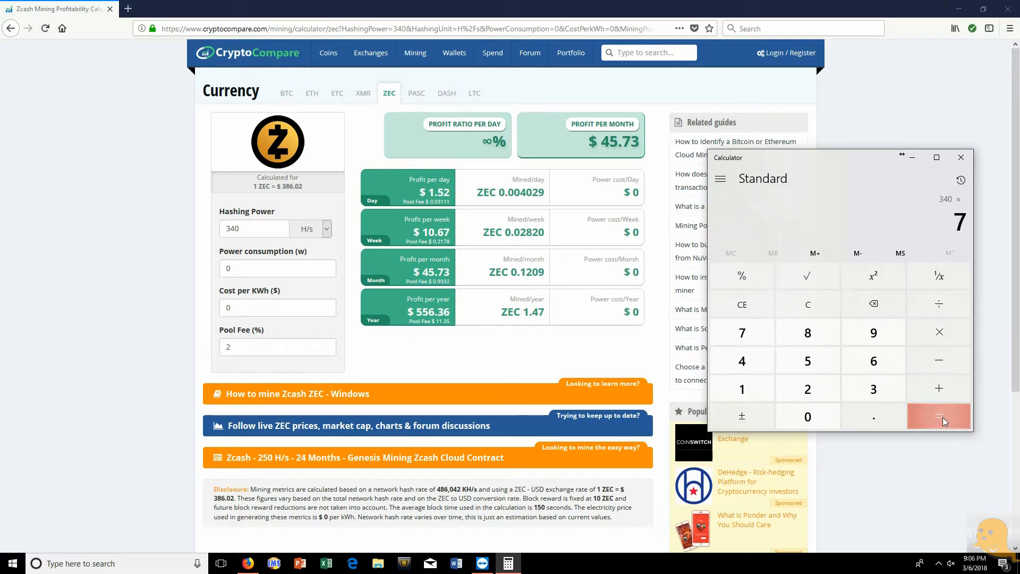
Compute 340 × 7 and set the Zcash hashing power to 2380 H/s
click(939, 417)
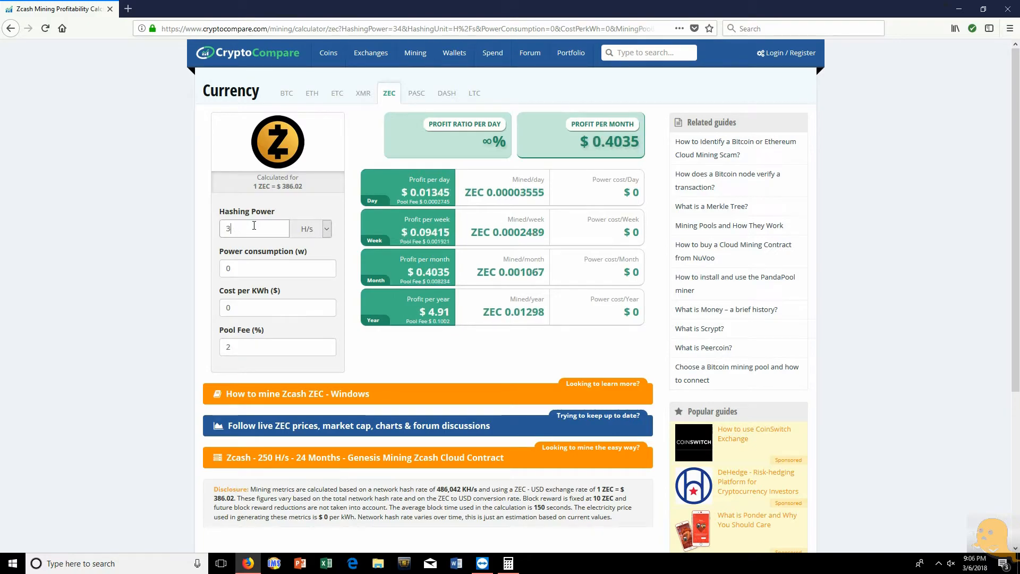
text(23)
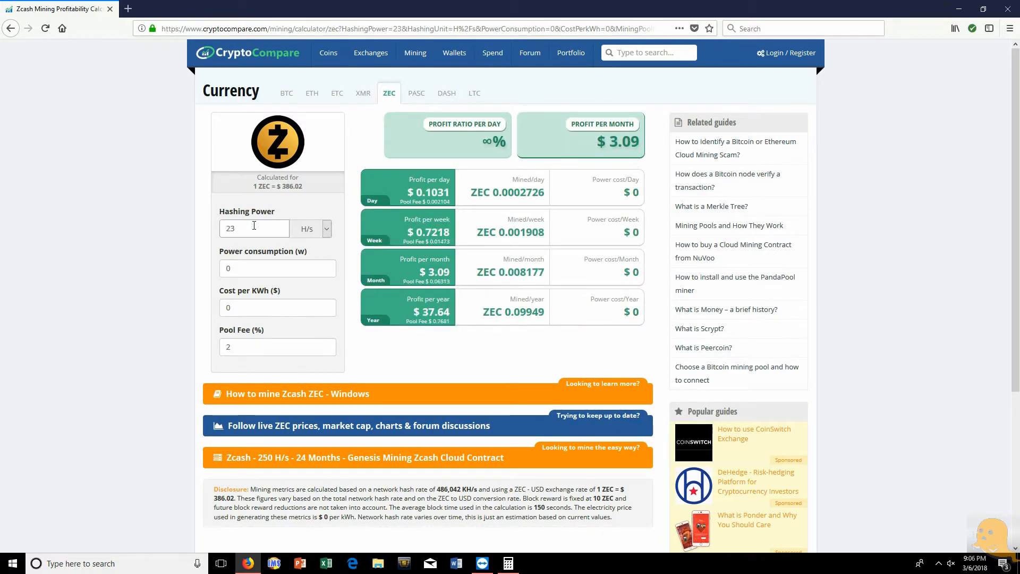
text(2380)
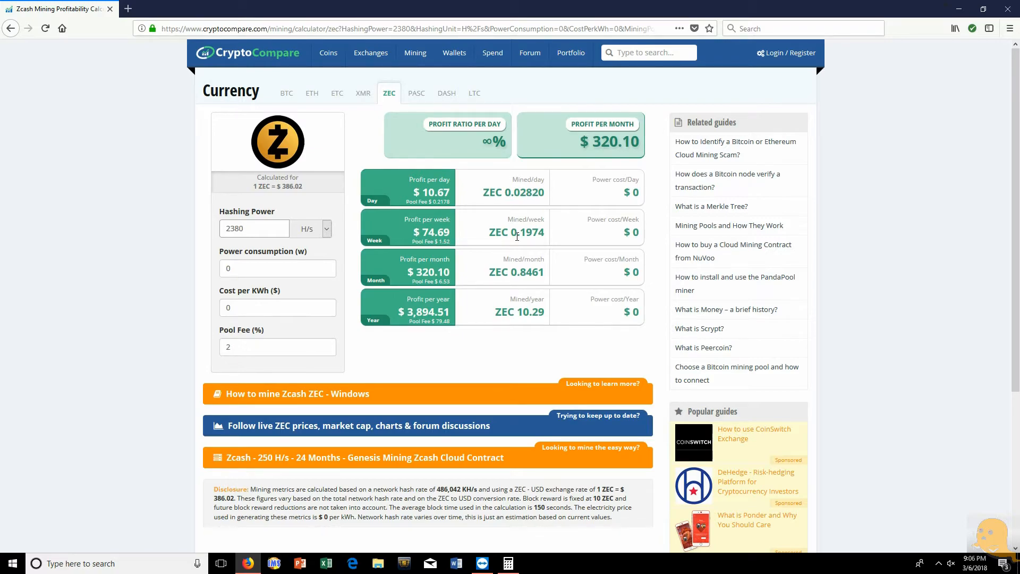
click(254, 229)
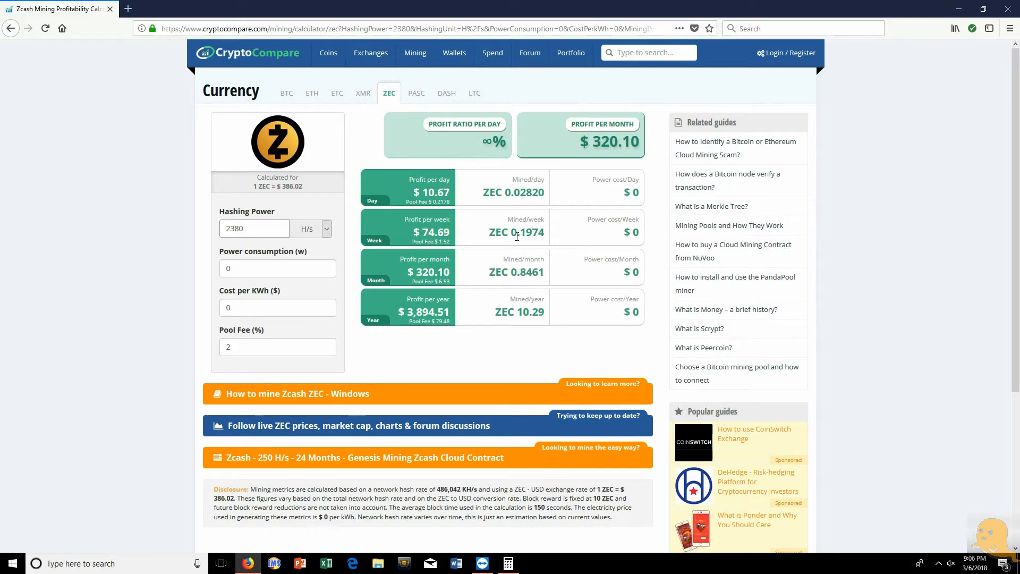
click(789, 53)
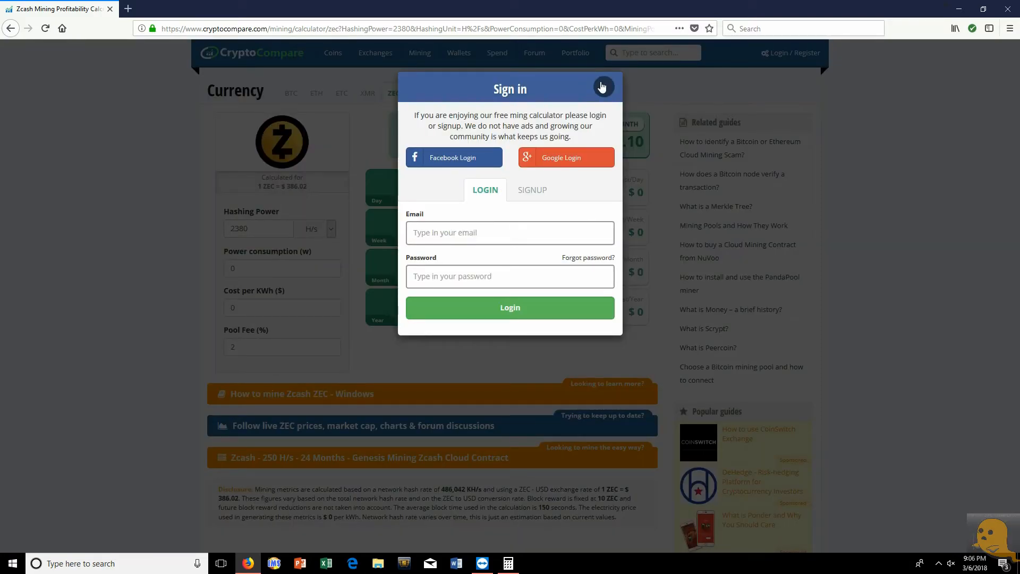
click(601, 86)
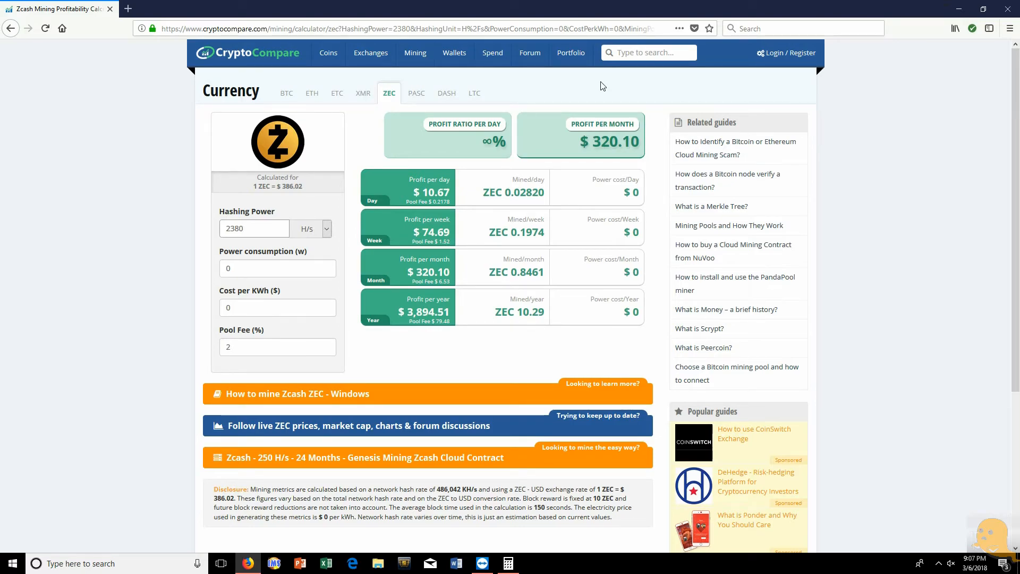
click(254, 229)
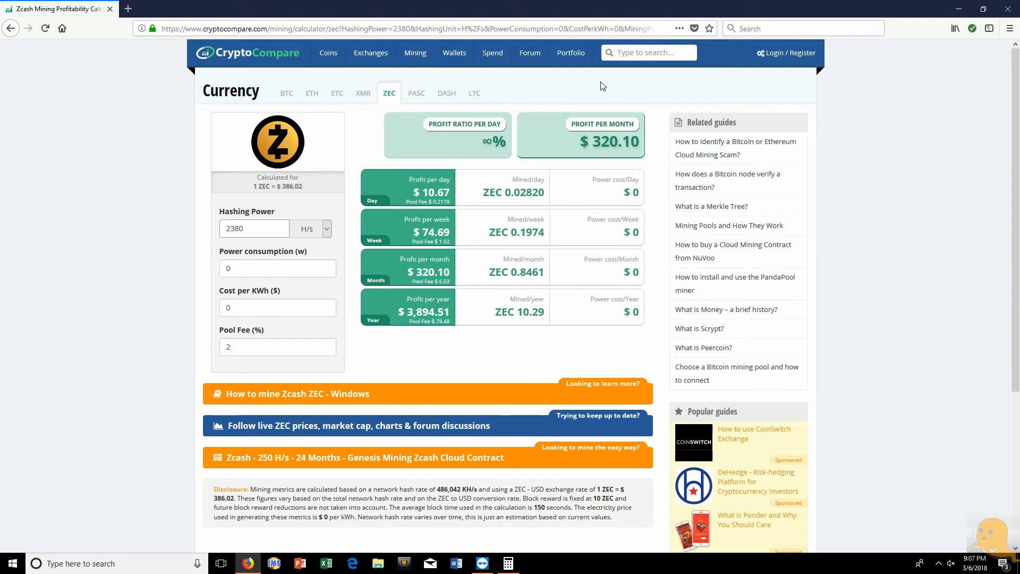
click(254, 229)
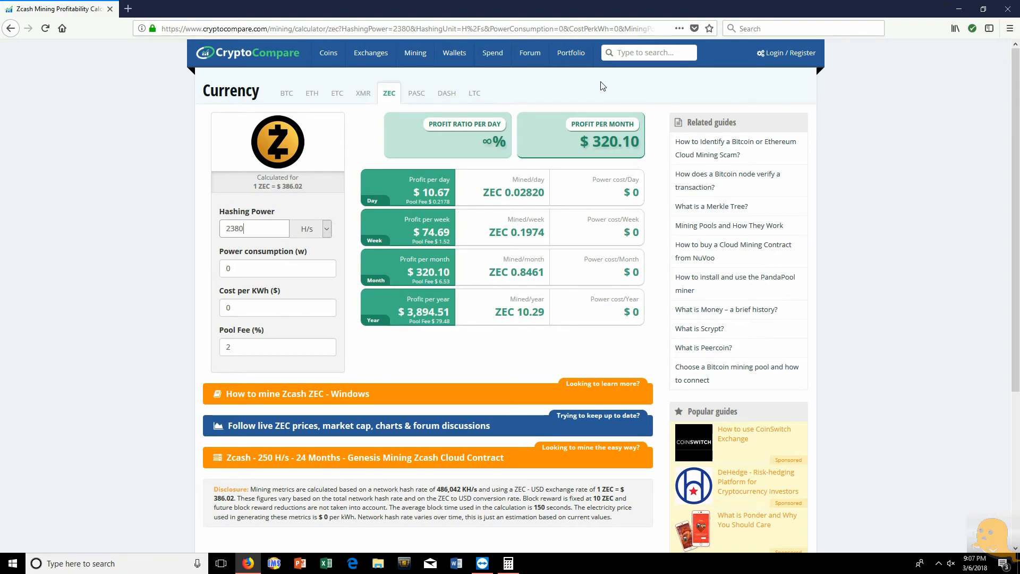